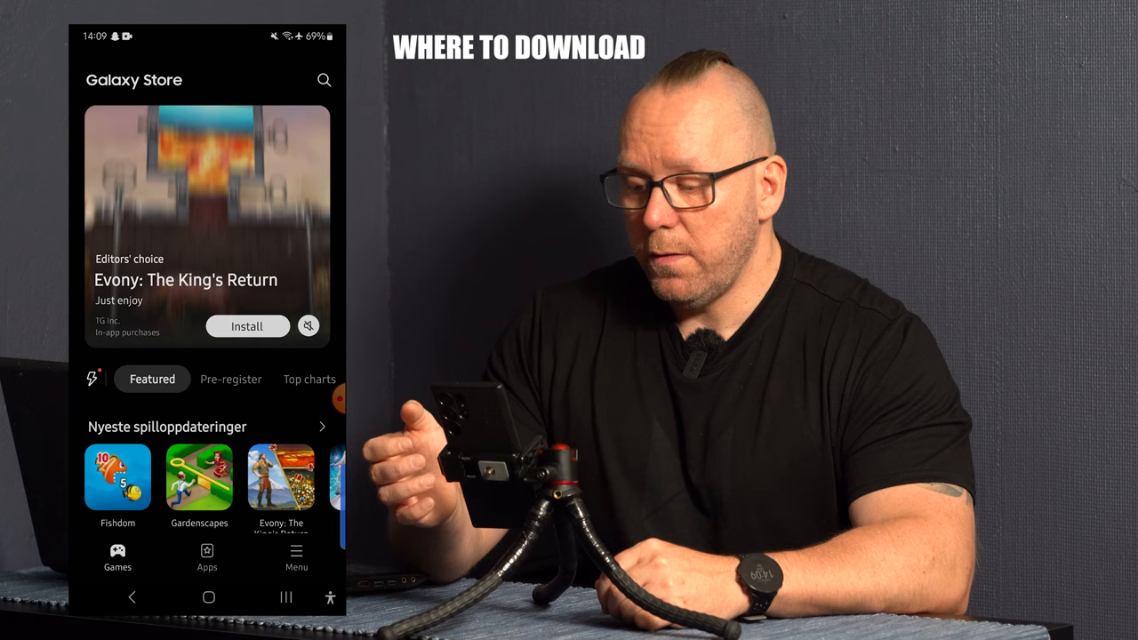
Slide the before/after divider across the forest photo, then show its full level-4 enhancement.
left_click(324, 80)
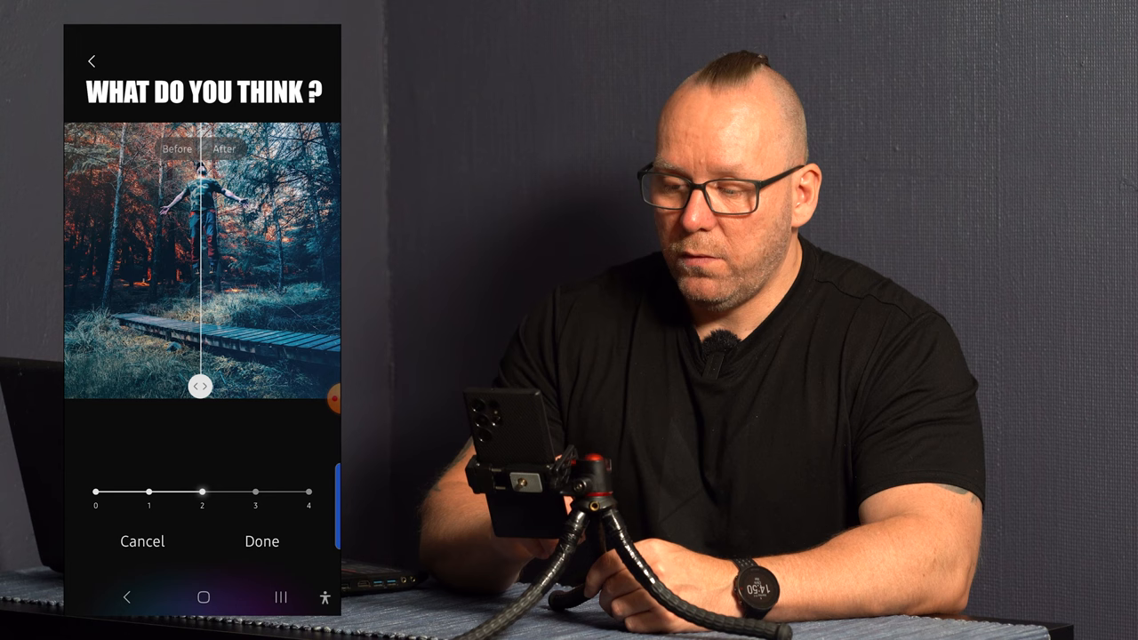
left_click_drag(202, 387, 71, 387)
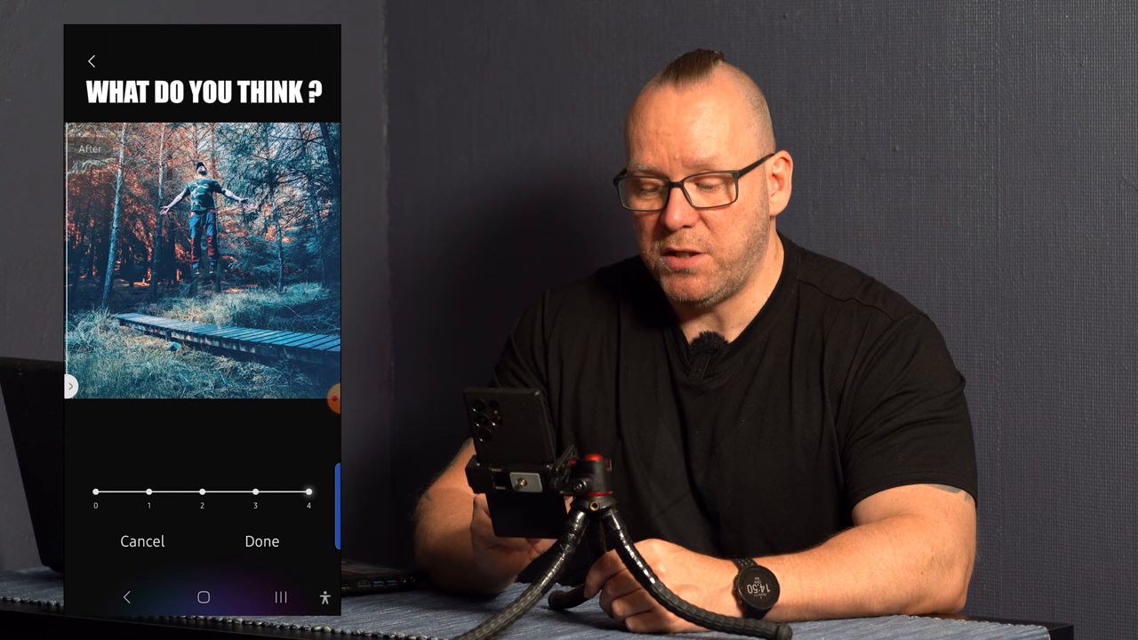
left_click_drag(70, 386, 141, 389)
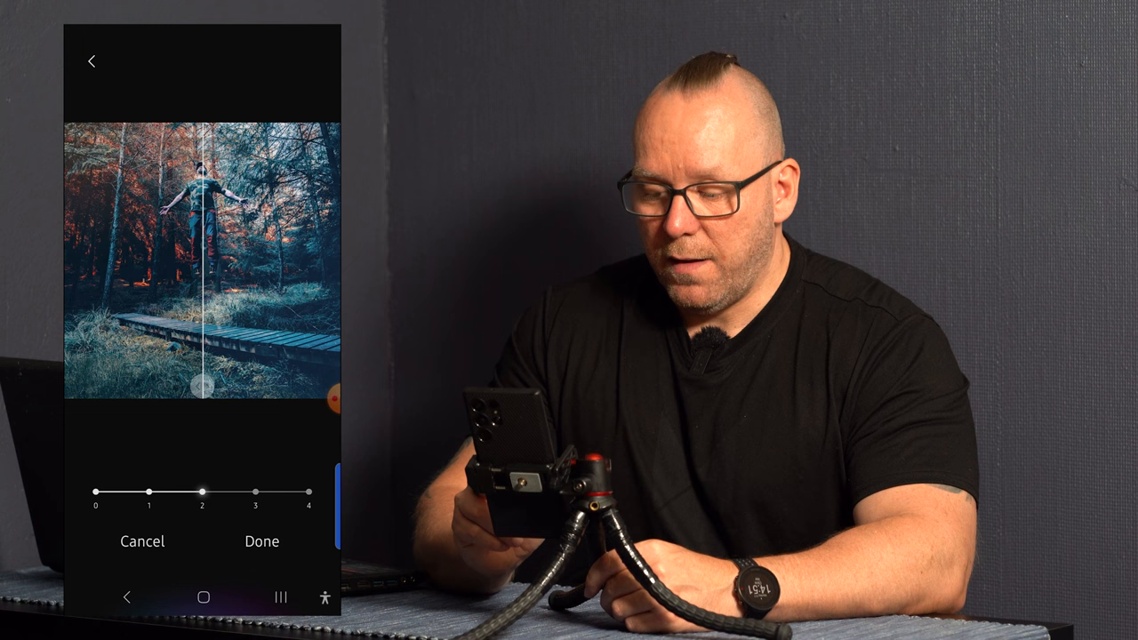
Set the forest photo's enhancement strength back to level 2.
left_click(261, 541)
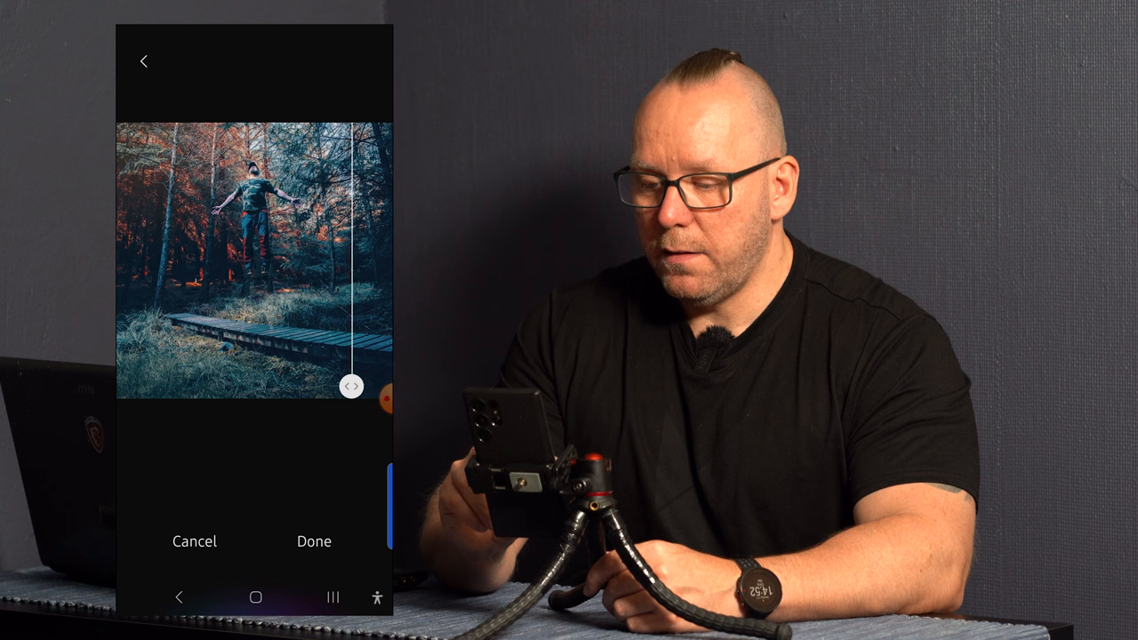
Accept the enhanced forest photo with Done.
left_click(313, 541)
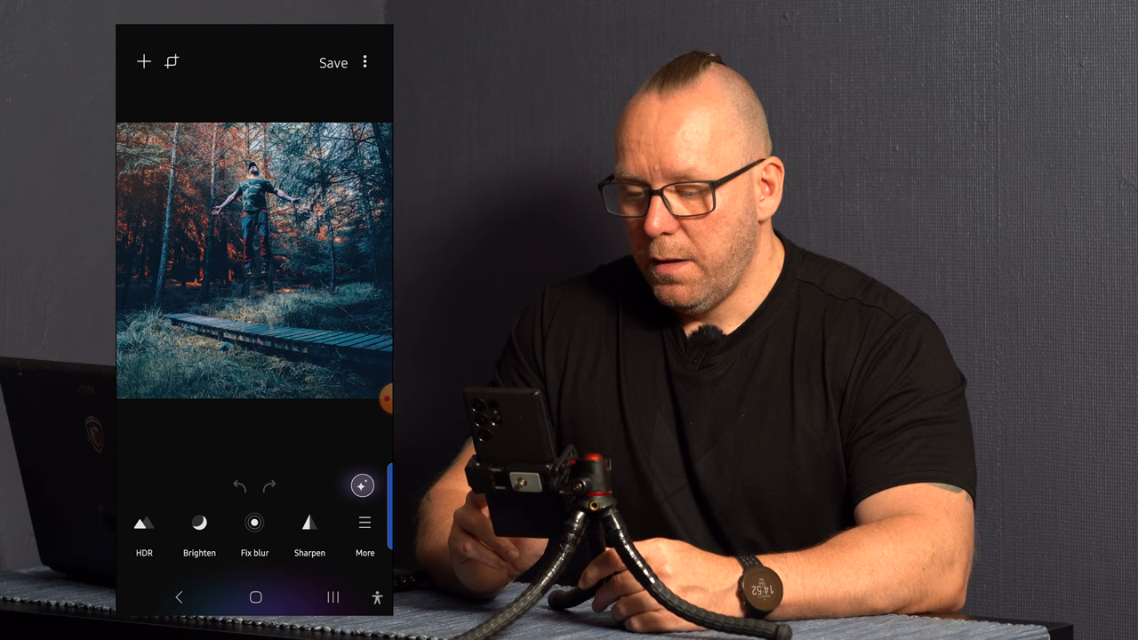
Browse the More tools list, then show the Save resolution choice at 1200 × 1200.
left_click(365, 523)
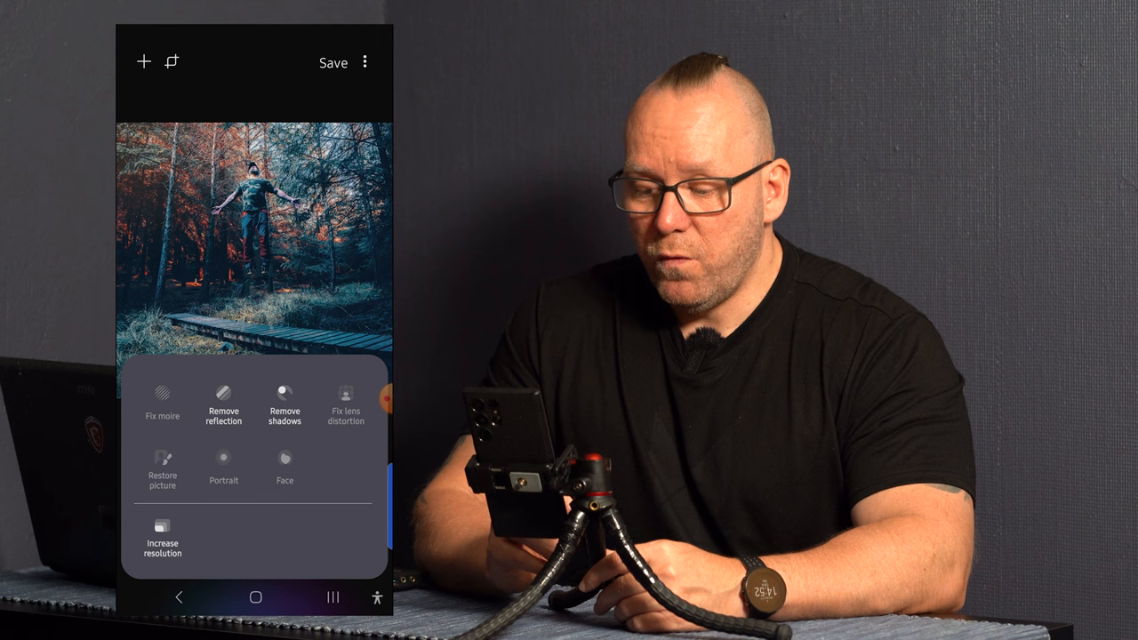
left_click(162, 531)
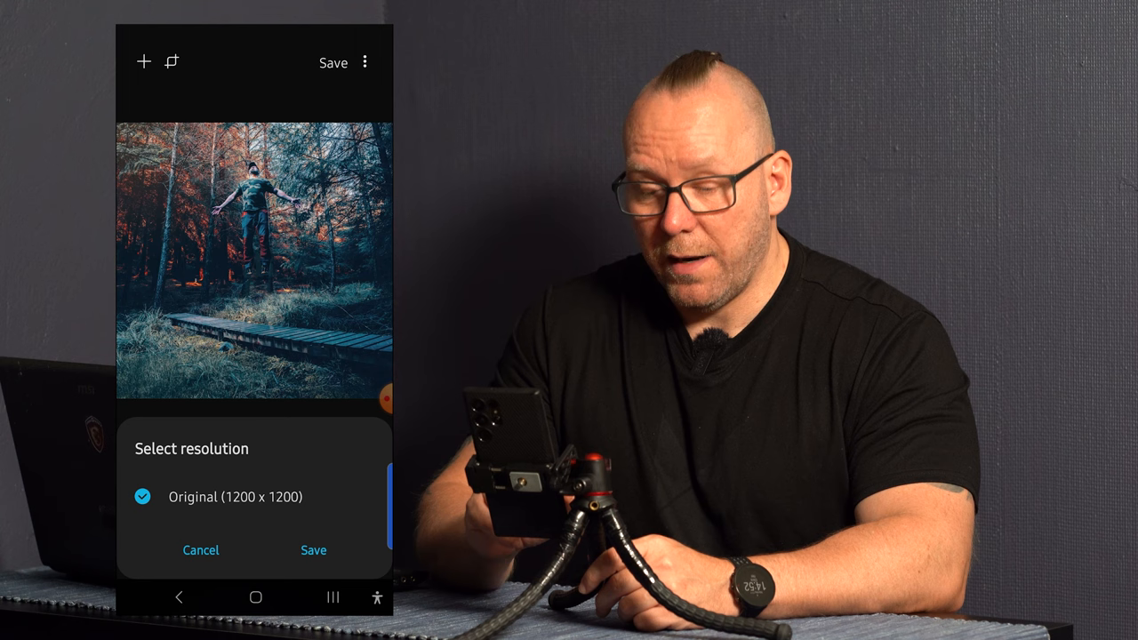
Recheck the forest photo's before/after divider and accept the enhancement.
left_click(313, 550)
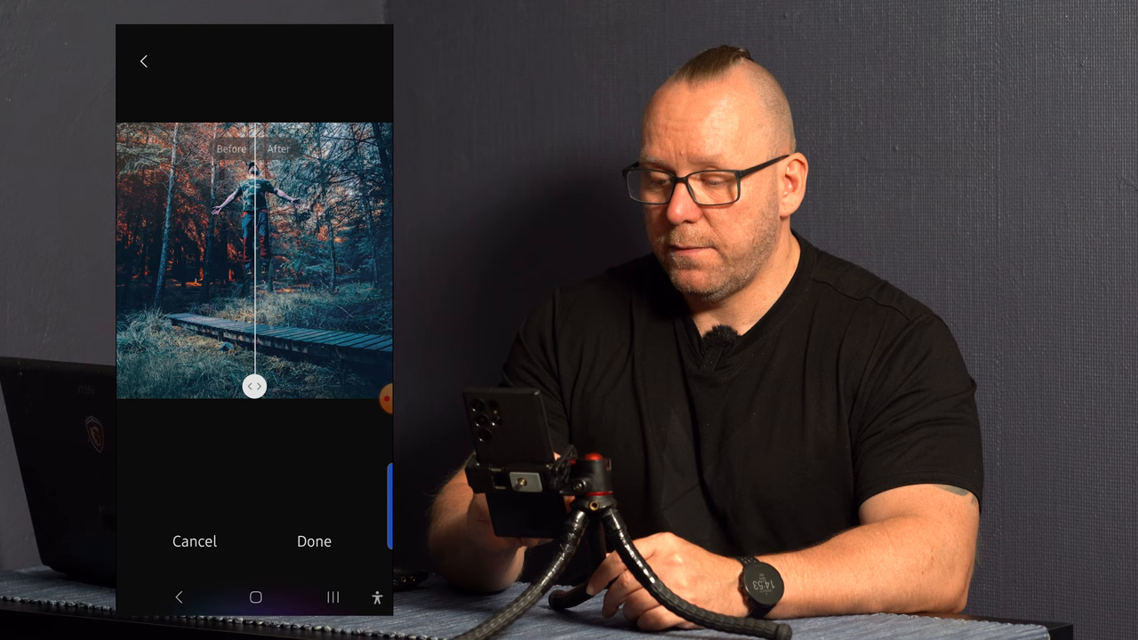
left_click_drag(255, 386, 194, 386)
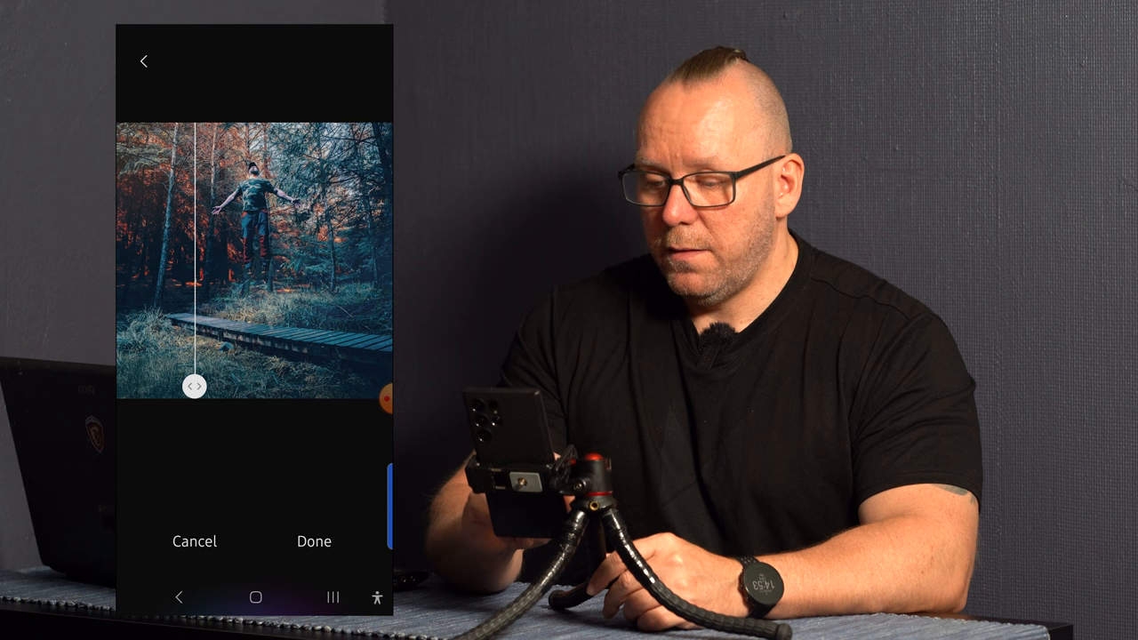
left_click(313, 541)
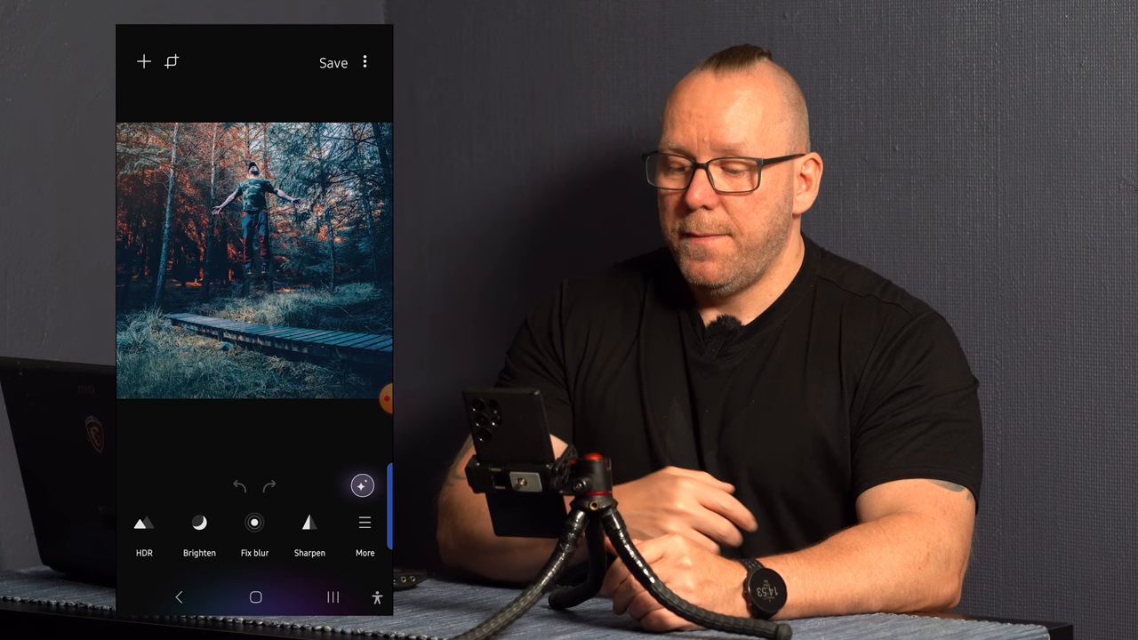
Apply the magic-star auto-enhancement to the forest photo and compare it with the original.
left_click(362, 486)
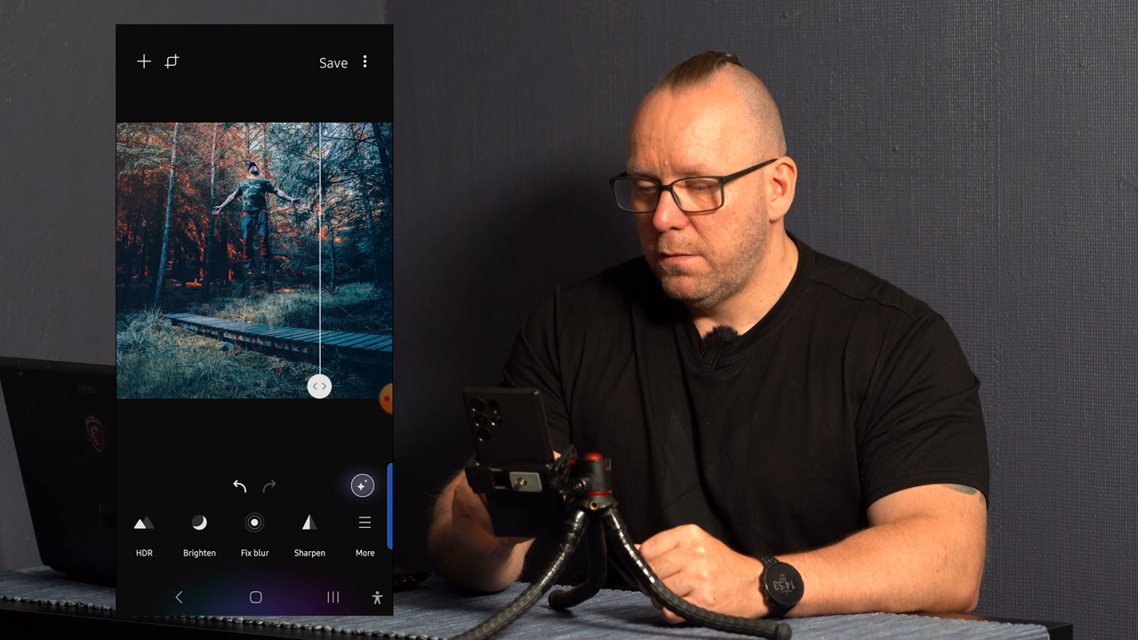
left_click_drag(318, 386, 251, 386)
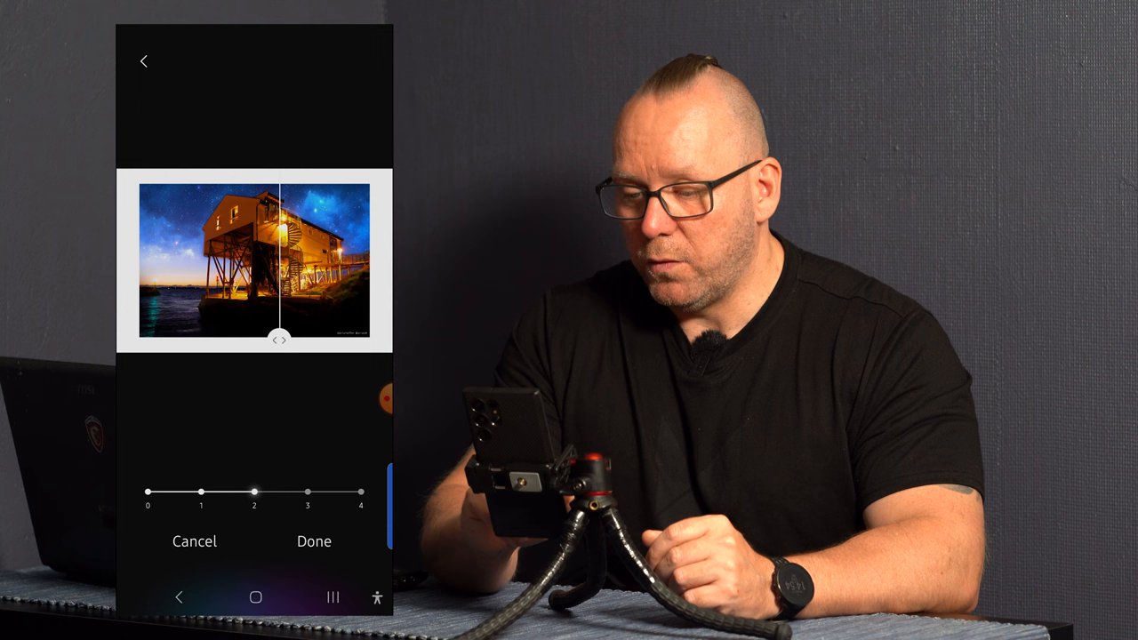
Compare the stilt house night photo before/after and accept it at strength 4.
left_click_drag(254, 493, 361, 493)
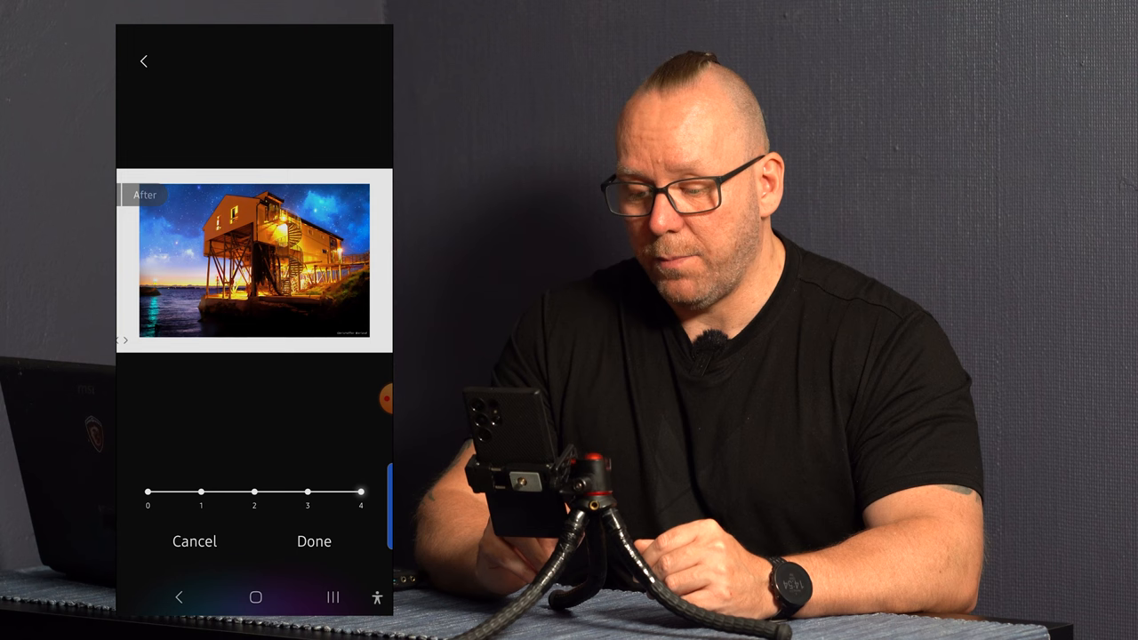
left_click(313, 542)
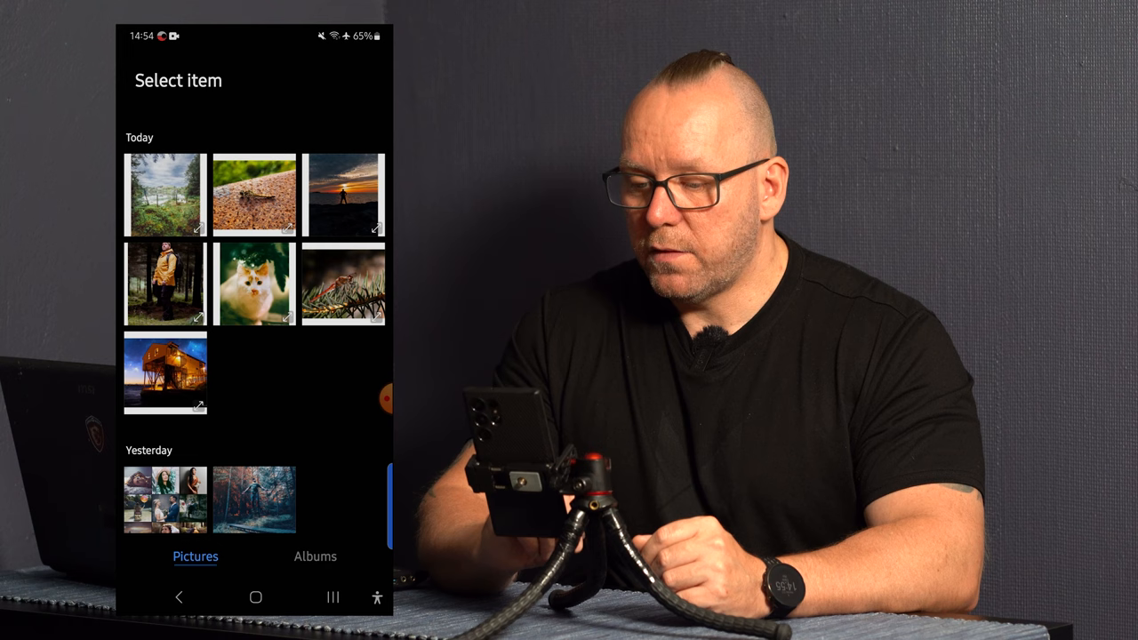
Open the dragonfly photo from Today's thumbnails and view its enhanced result.
left_click(253, 193)
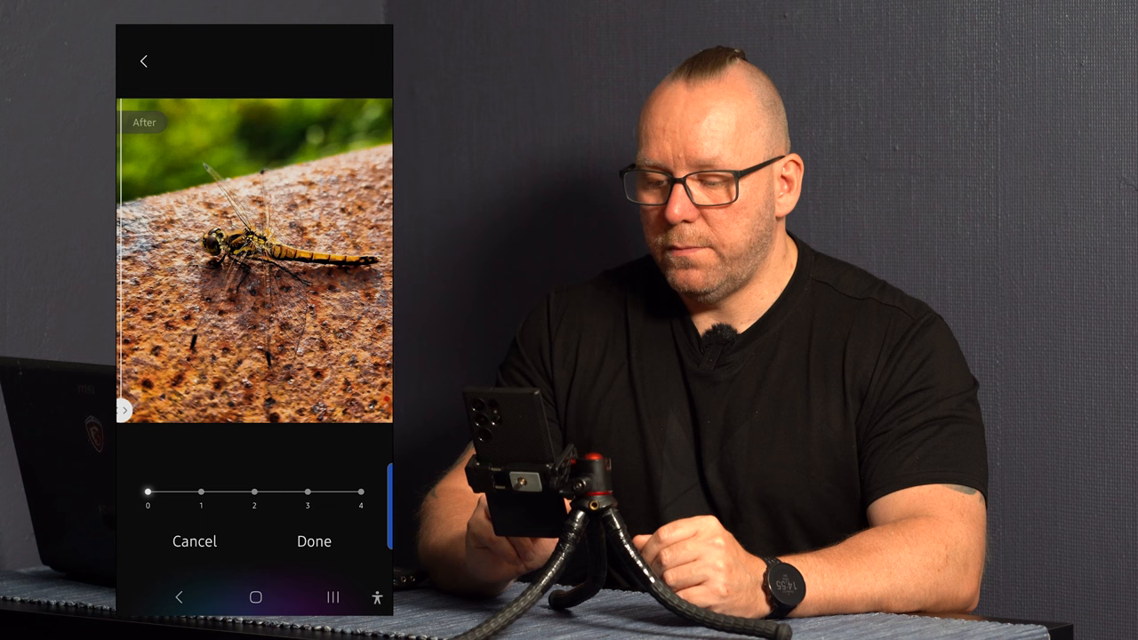
left_click(313, 541)
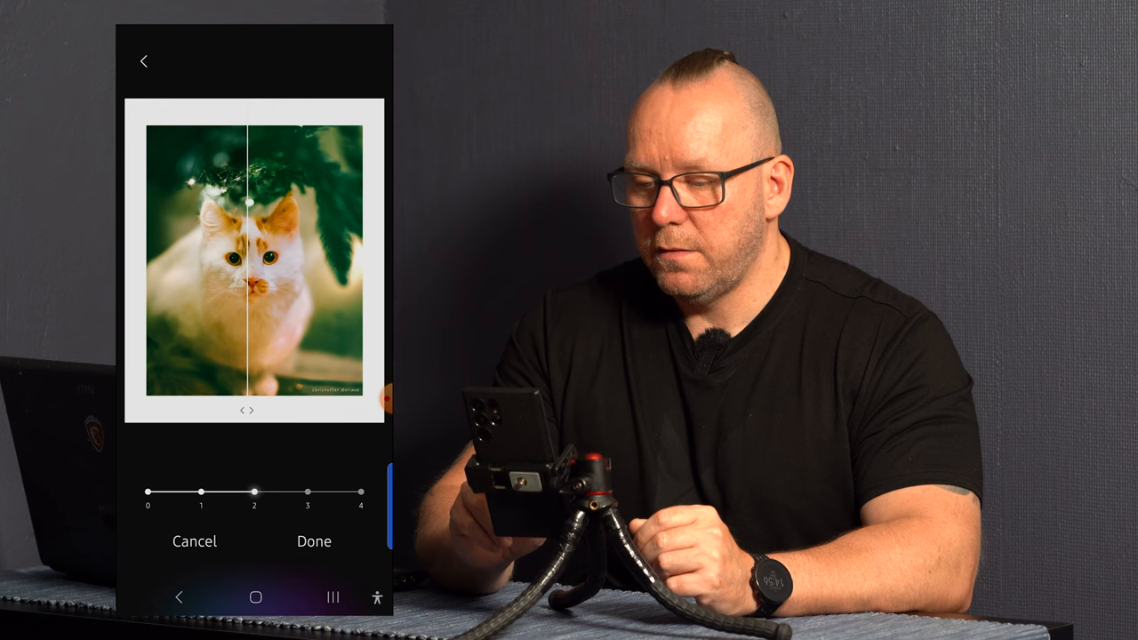
Drag the comparison divider across the kitten photo to see original versus enhanced.
left_click_drag(254, 491, 360, 491)
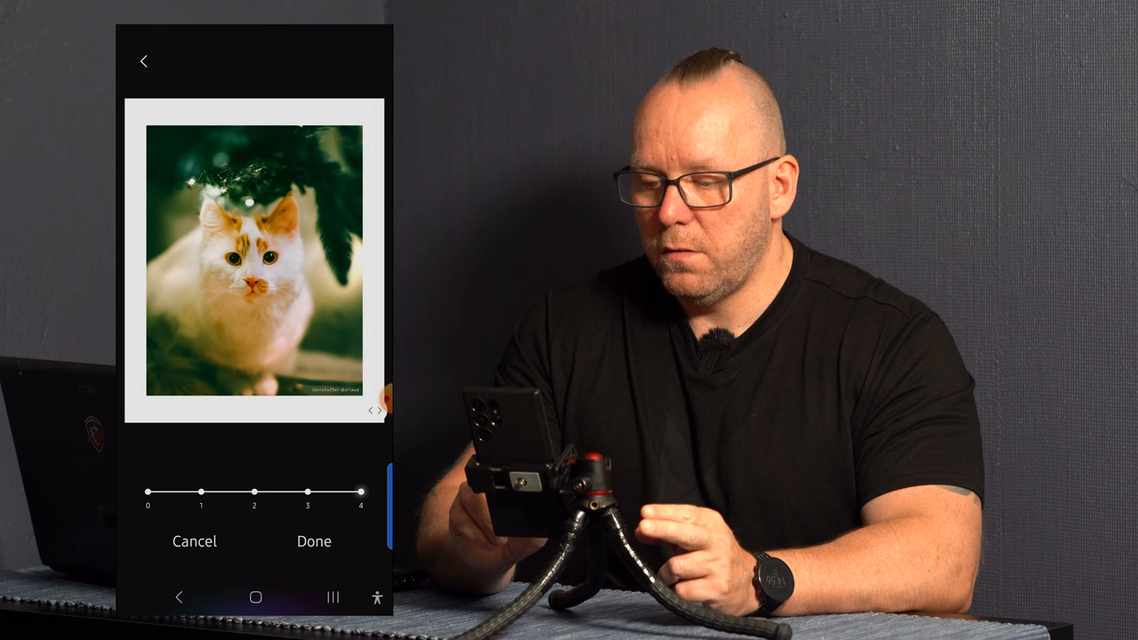